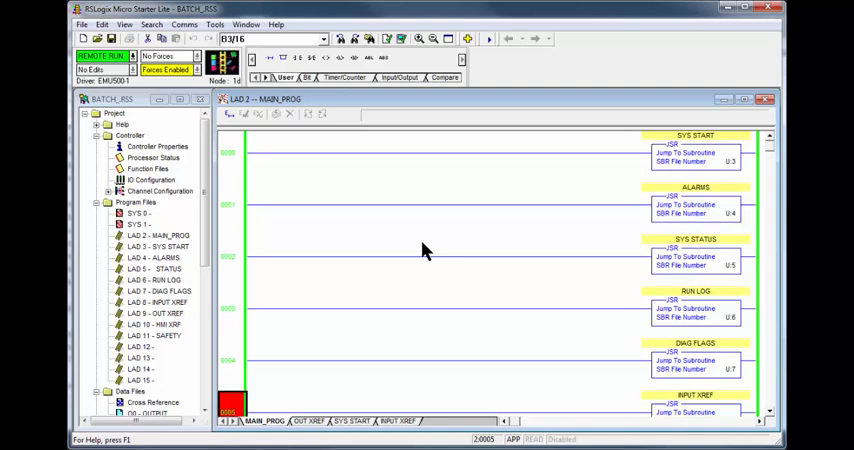
mouse_move(447, 217)
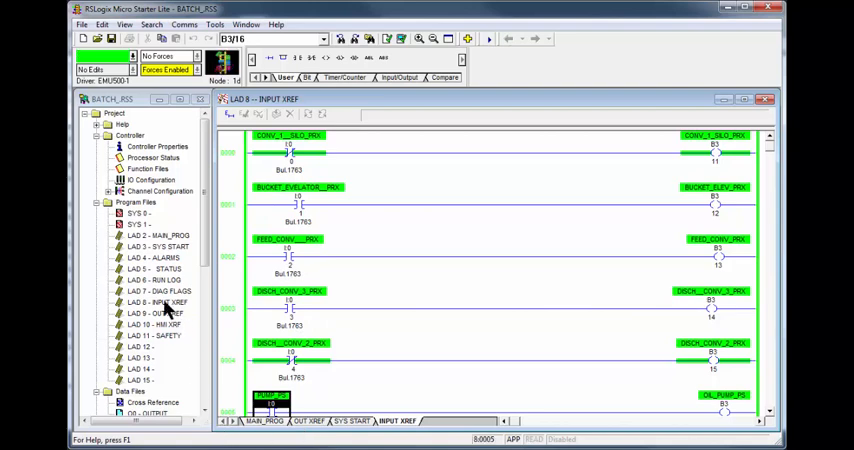
Show the OUT XREF ladder and select the CRUSHER_MTR_RUN output on rung 5
left_click(147, 312)
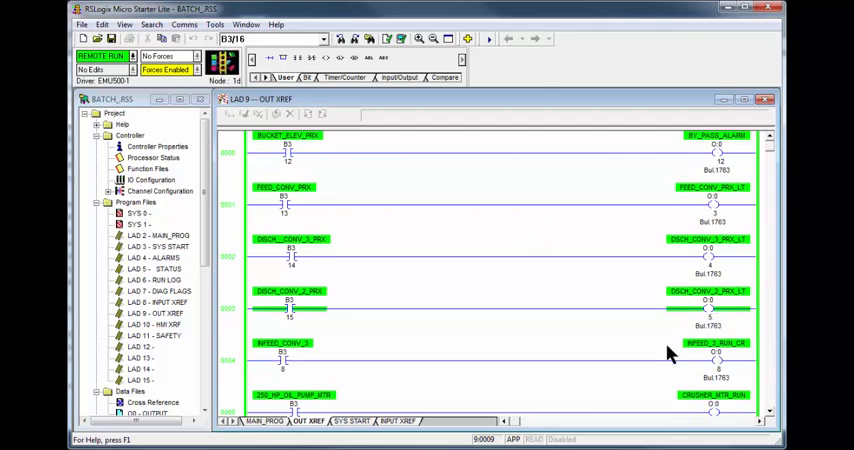
mouse_move(652, 401)
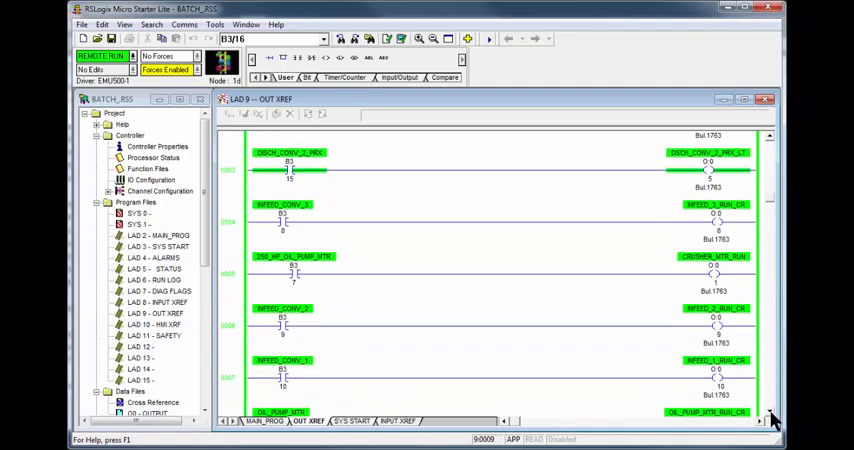
left_click(717, 277)
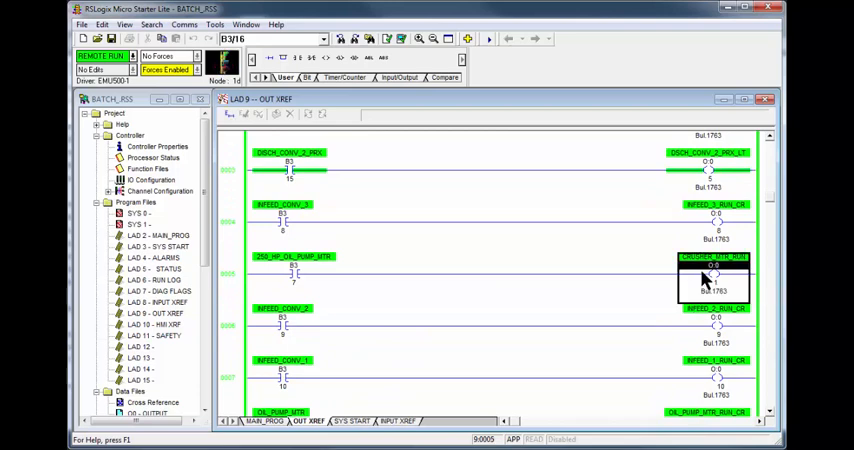
mouse_move(588, 390)
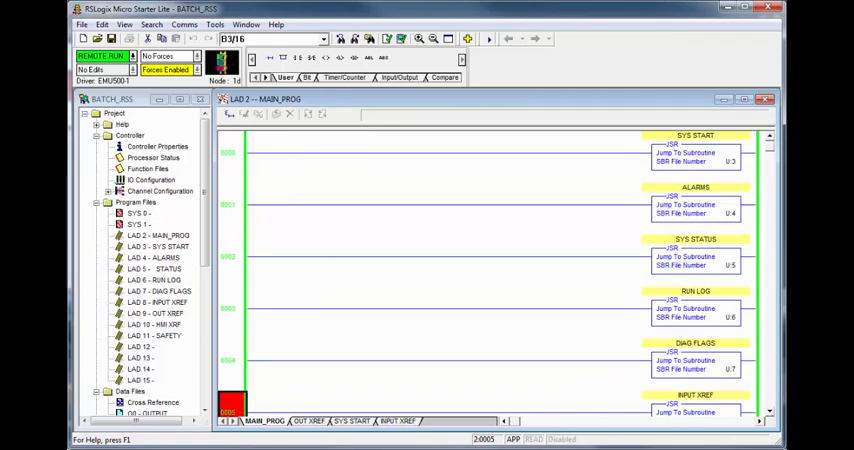
mouse_move(262, 288)
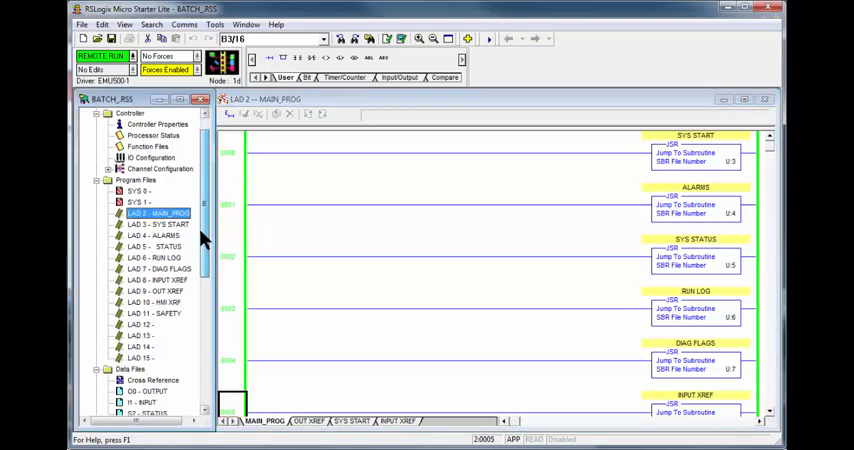
scroll("down", 3)
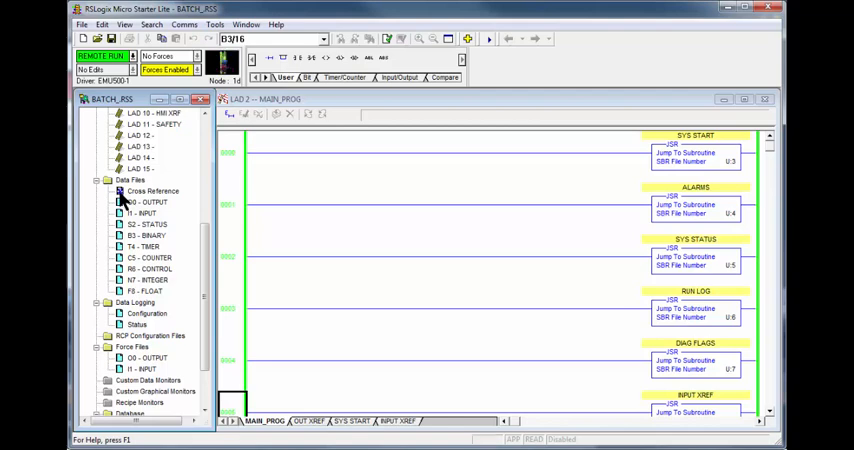
Open the cross-reference report, sort by symbol, then return to address sort
double_click(154, 190)
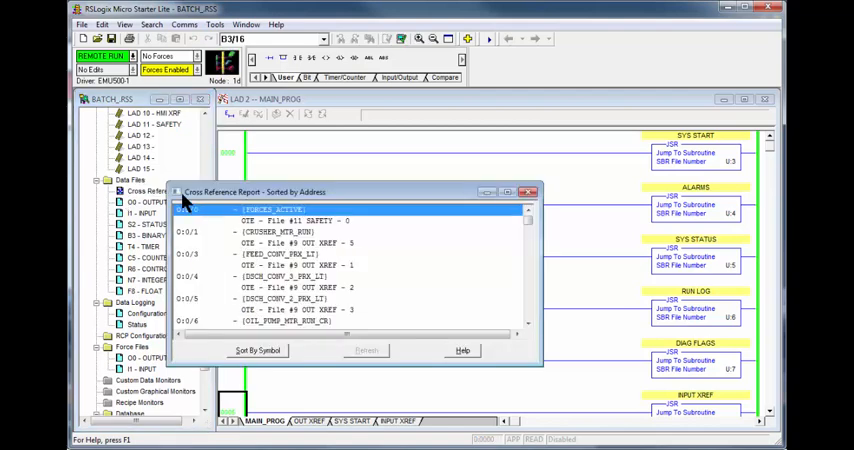
left_click(180, 192)
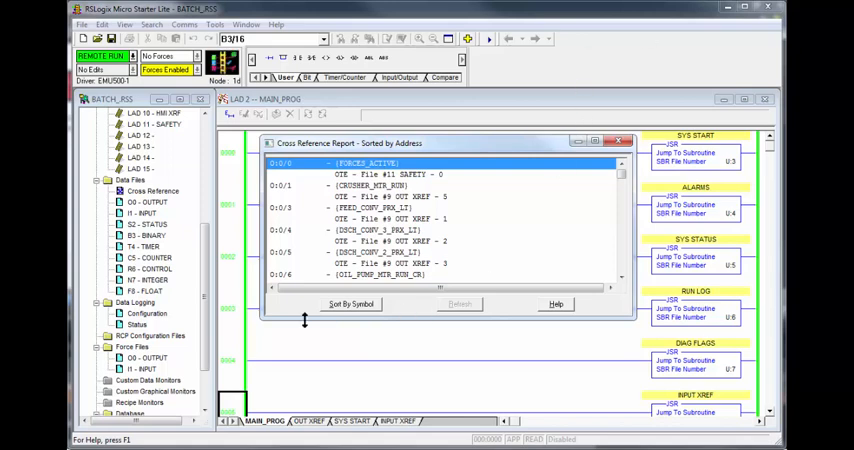
left_click(350, 304)
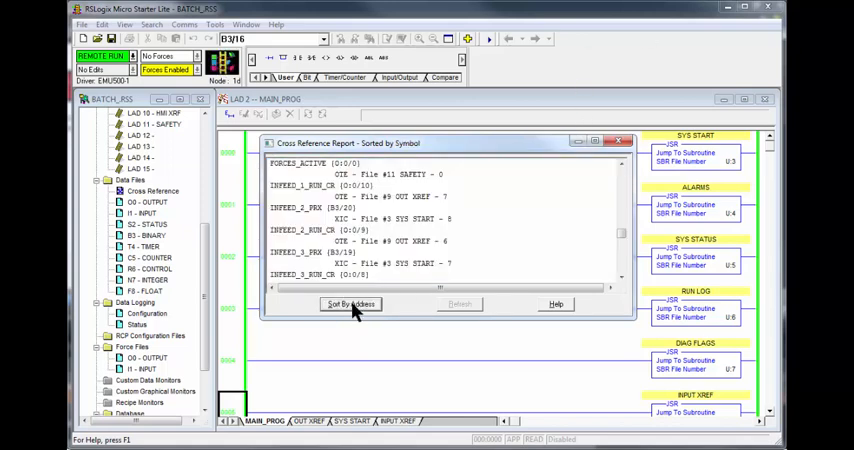
mouse_move(641, 177)
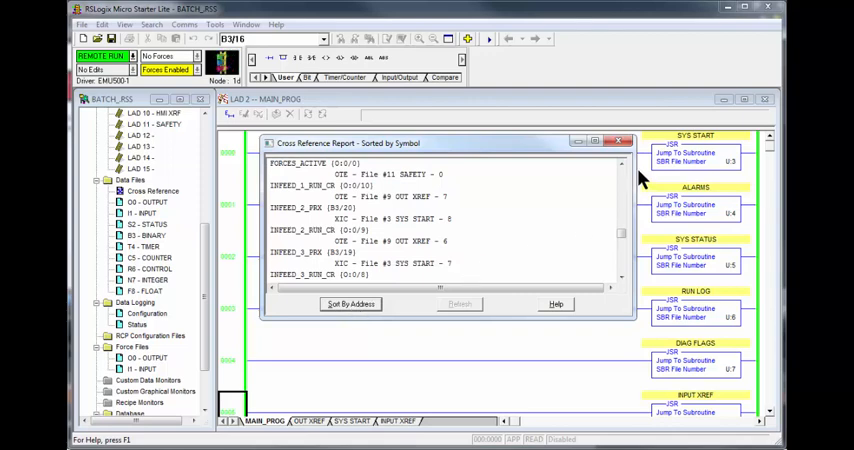
scroll("down", 3)
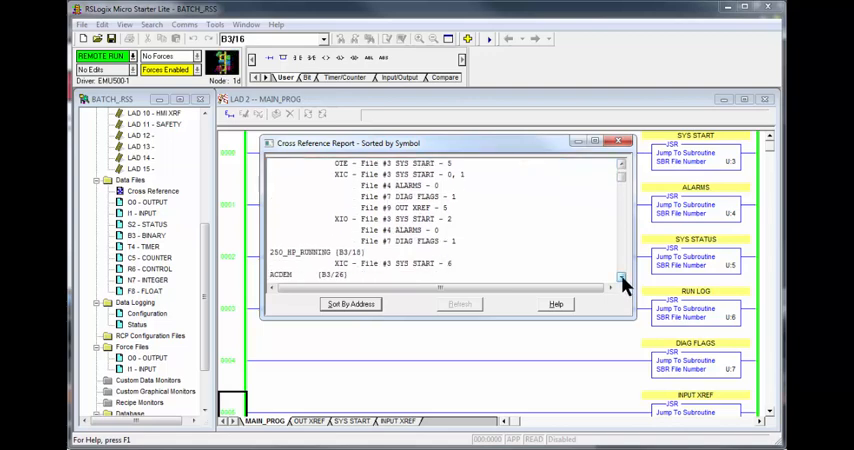
left_click(616, 277)
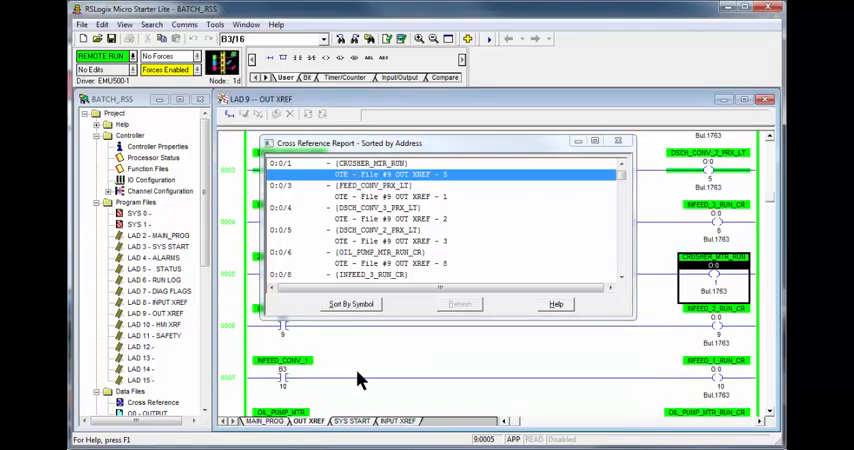
mouse_move(360, 410)
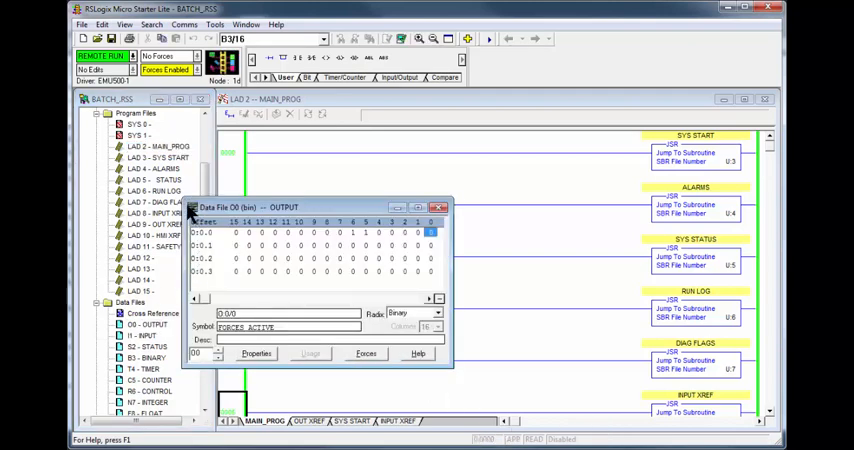
Inspect output bit O:0/1 (CRUSHER_MTR_RUN) in the O0 OUTPUT data table
left_click(197, 206)
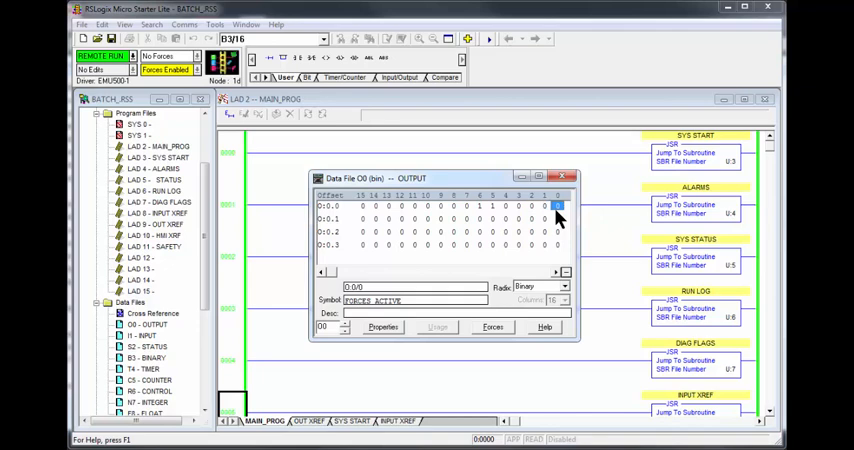
mouse_move(558, 205)
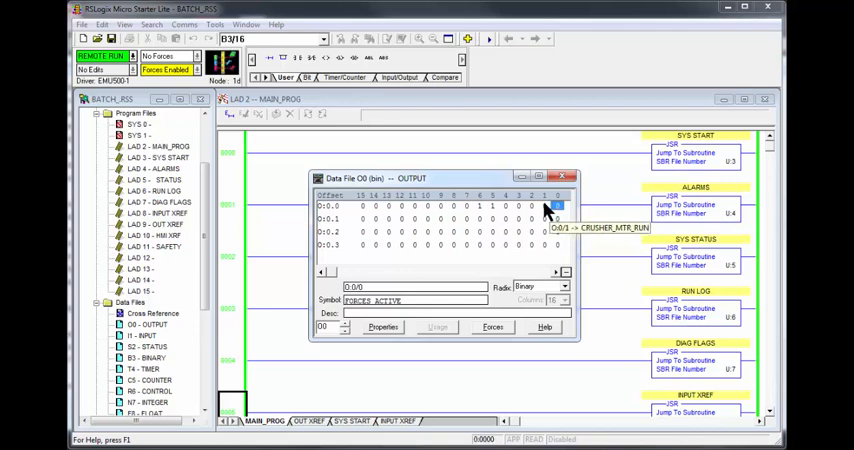
right_click(558, 205)
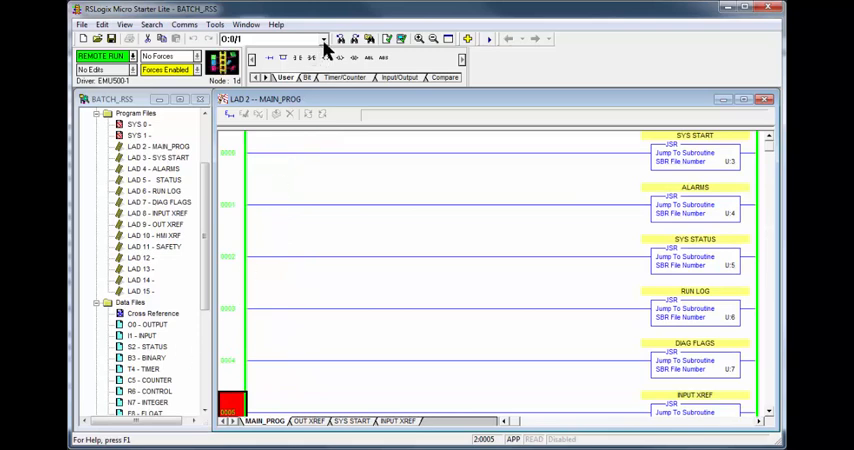
Change the toolbar search address from O:0/1 to CRUSHER_MTR_RUN
left_click(320, 38)
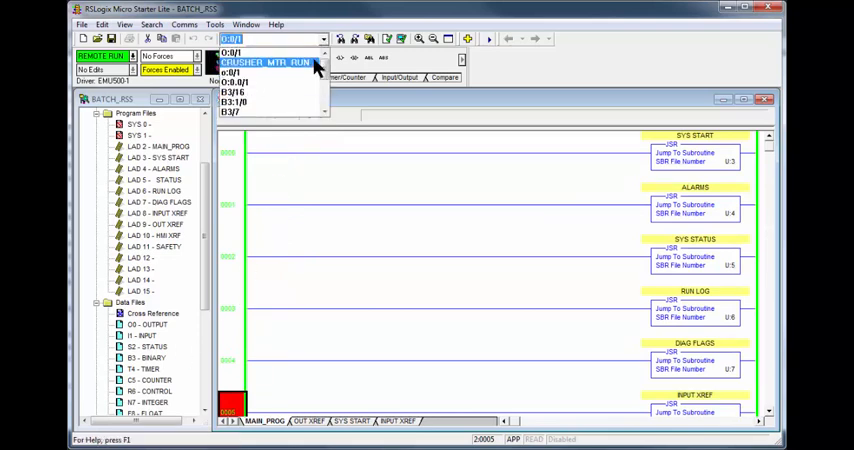
left_click(272, 63)
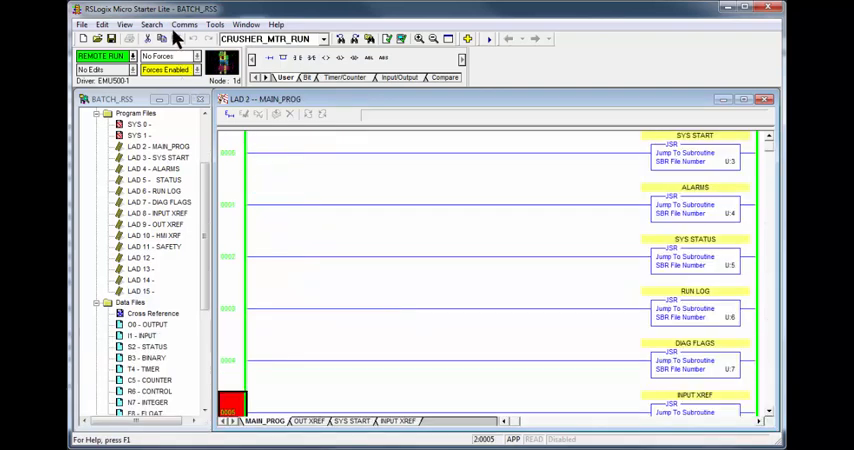
Find all occurrences of CRUSHER_MTR_RUN with Search > Find
left_click(153, 24)
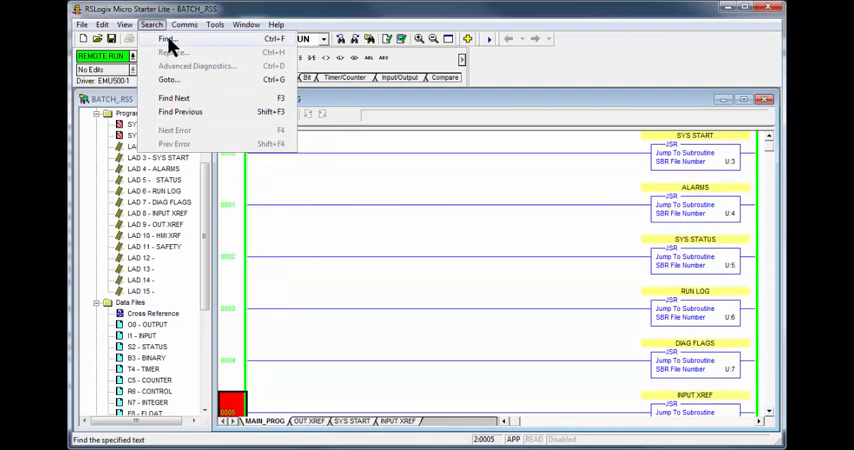
left_click(170, 38)
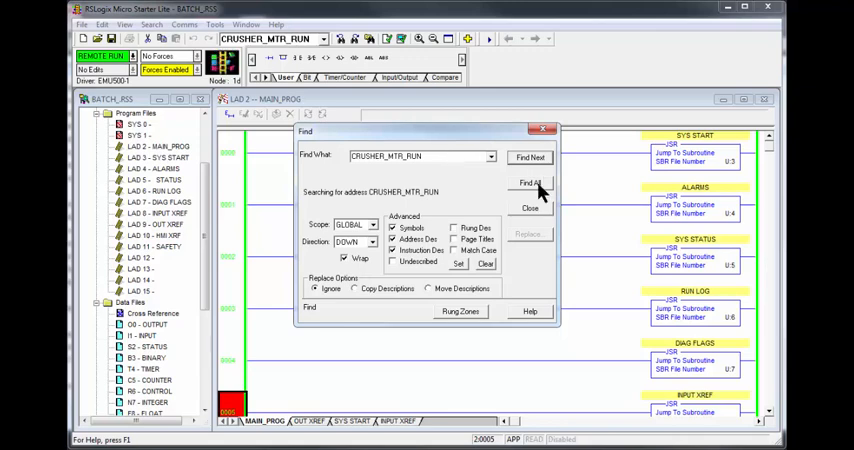
left_click(532, 183)
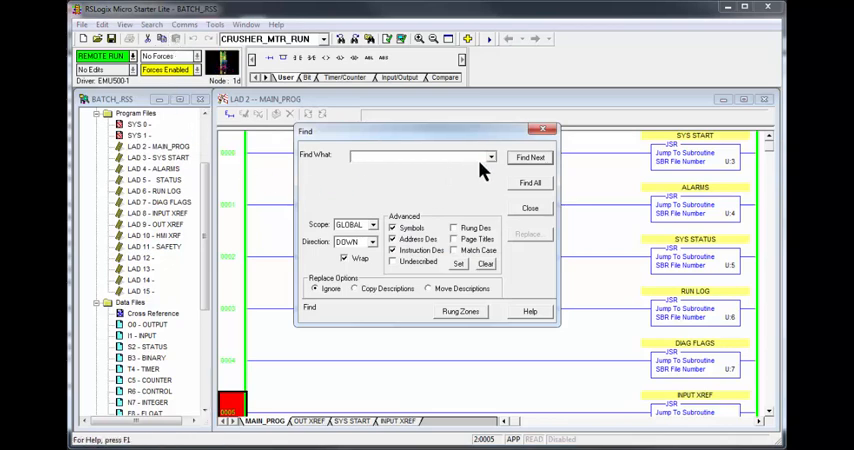
Find all occurrences of address O:0/1 instead
left_click(514, 157)
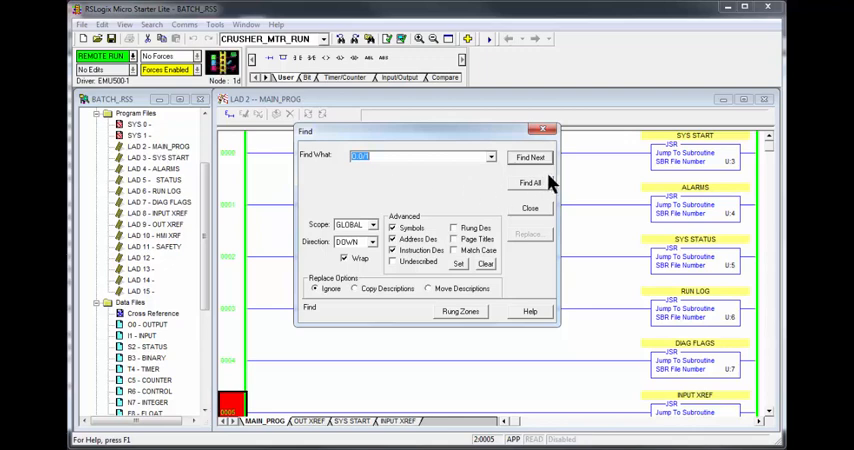
left_click(532, 182)
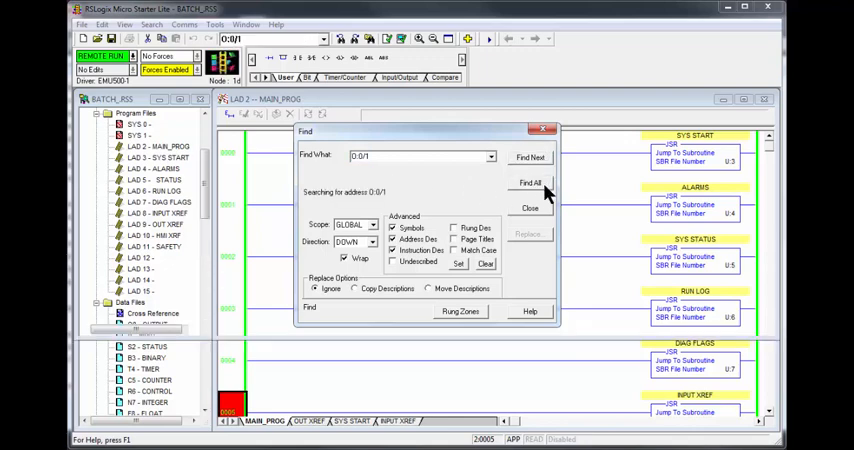
left_click(532, 183)
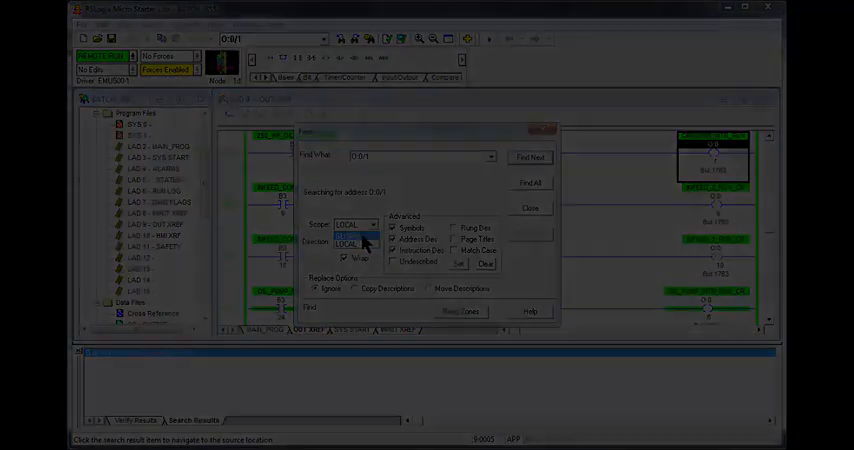
Set the Find dialog's search scope
left_click(528, 207)
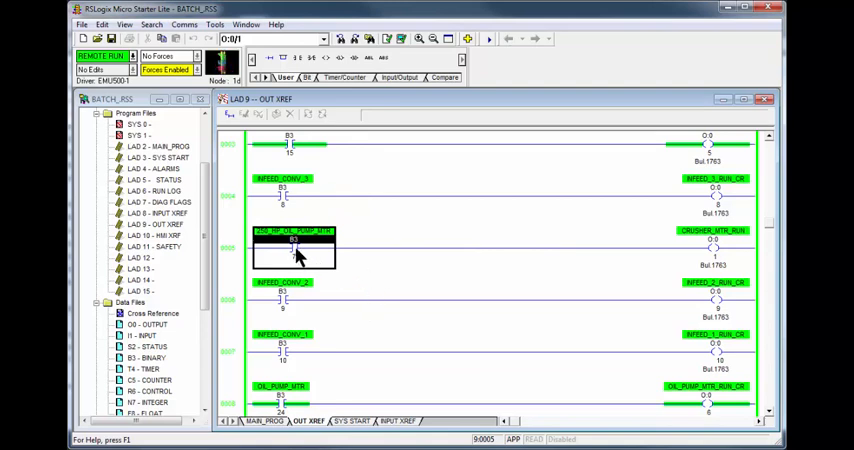
Find all uses of the B3/7 contact and jump to two occurrences in the results
right_click(295, 243)
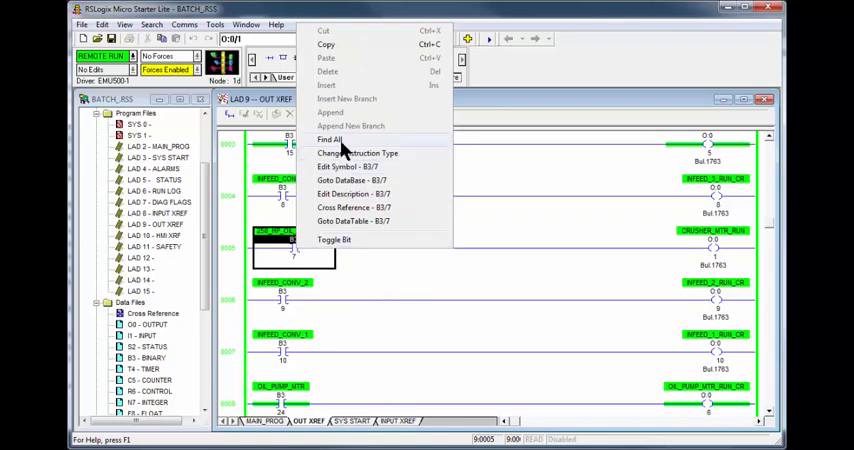
left_click(329, 139)
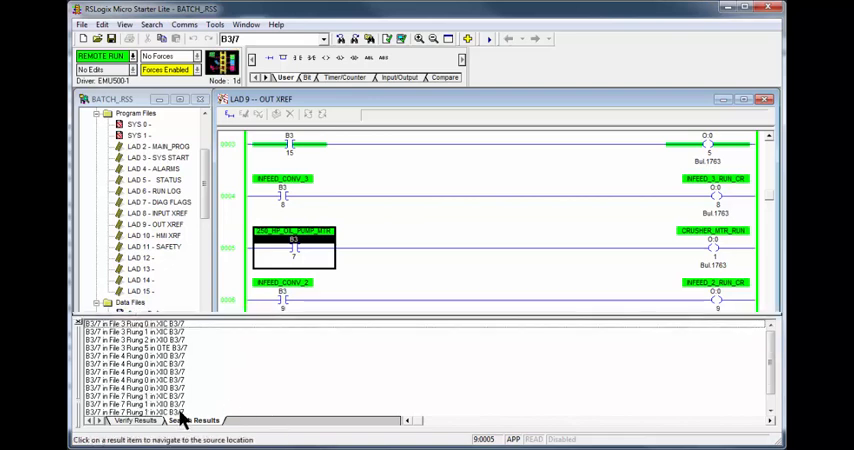
left_click(130, 410)
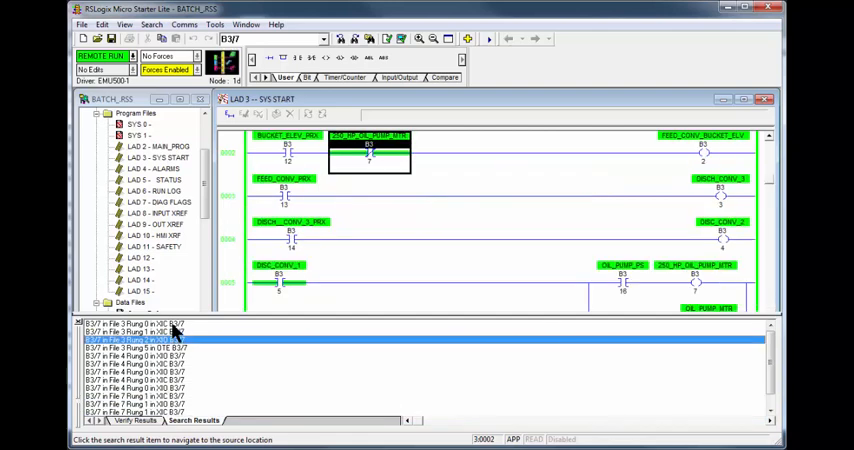
left_click(130, 337)
type("16")
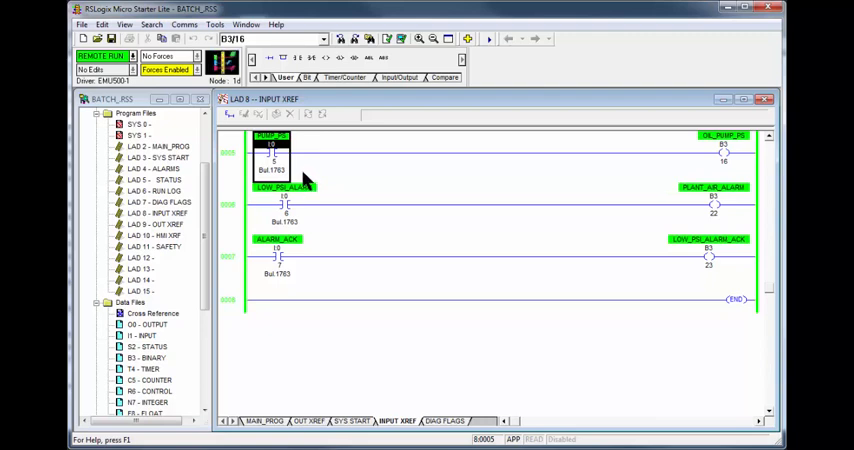
mouse_move(285, 168)
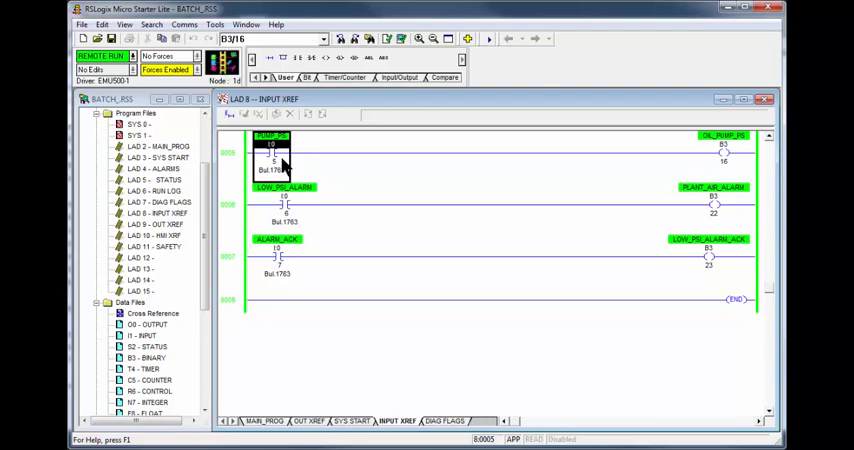